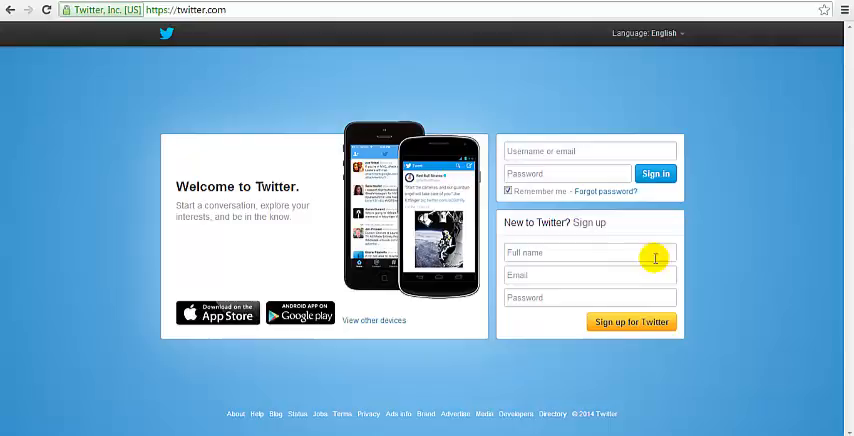
pyautogui.click(588, 252)
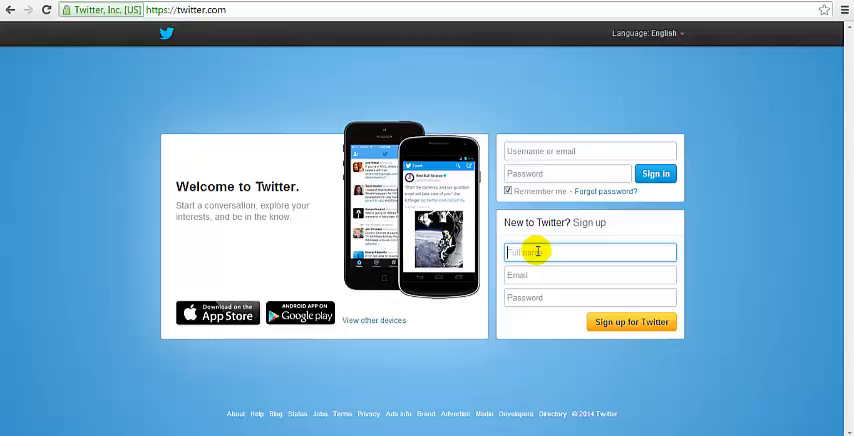
pyautogui.write('John')
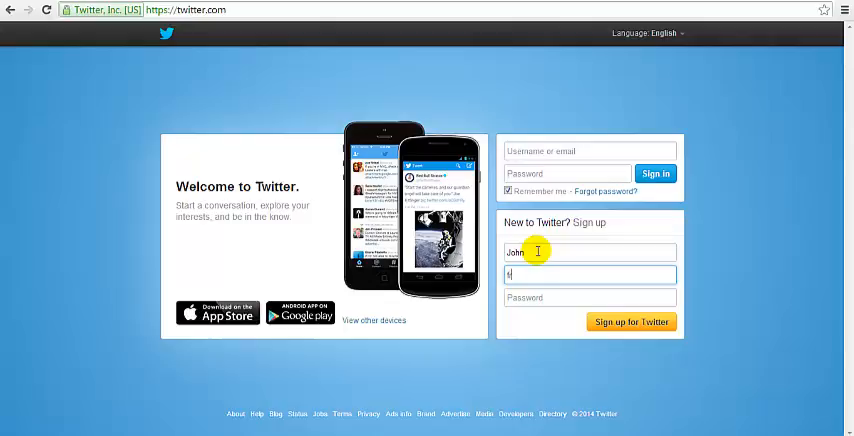
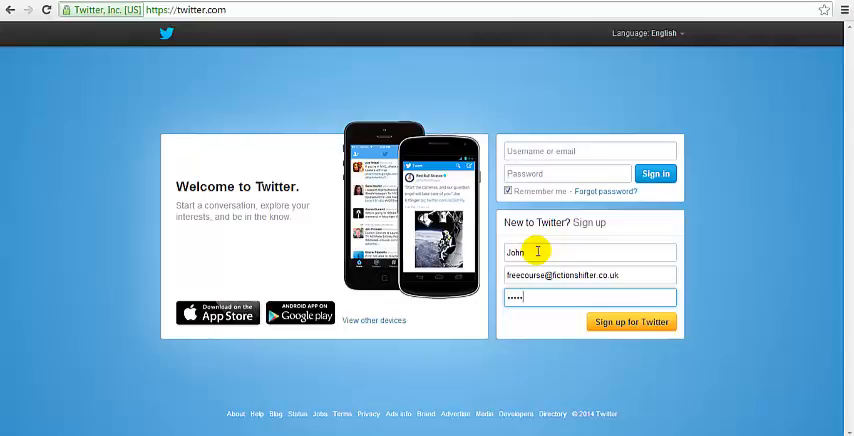
pyautogui.click(632, 320)
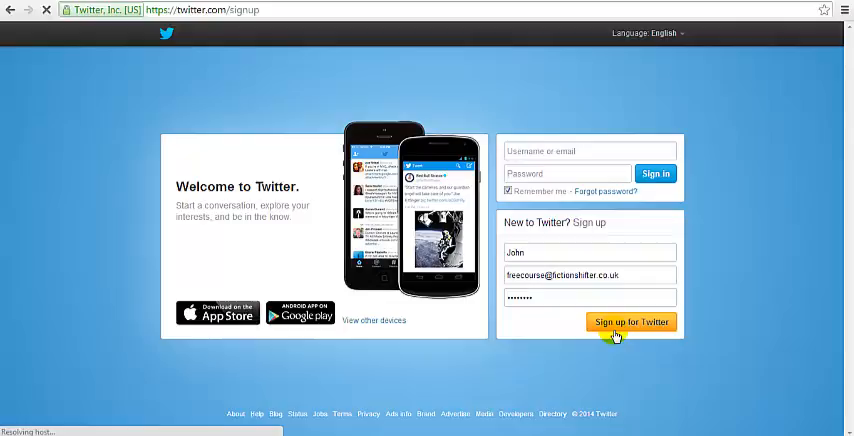
# Step: Submit the quick sign-up so the full Join Twitter today form opens
pyautogui.click(632, 322)
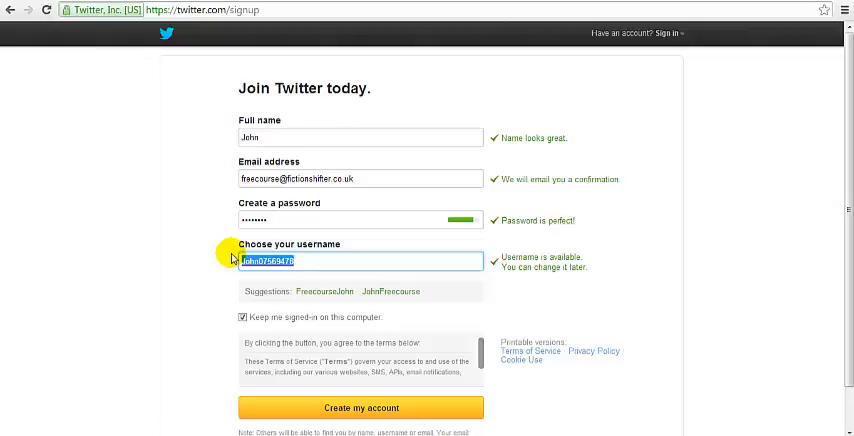
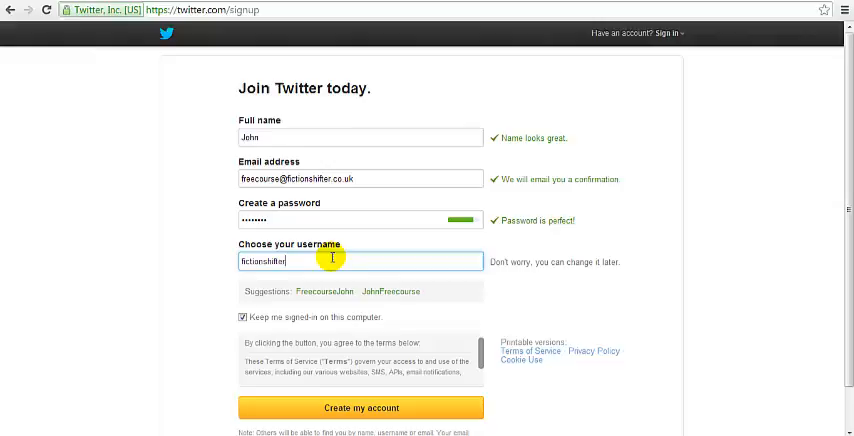